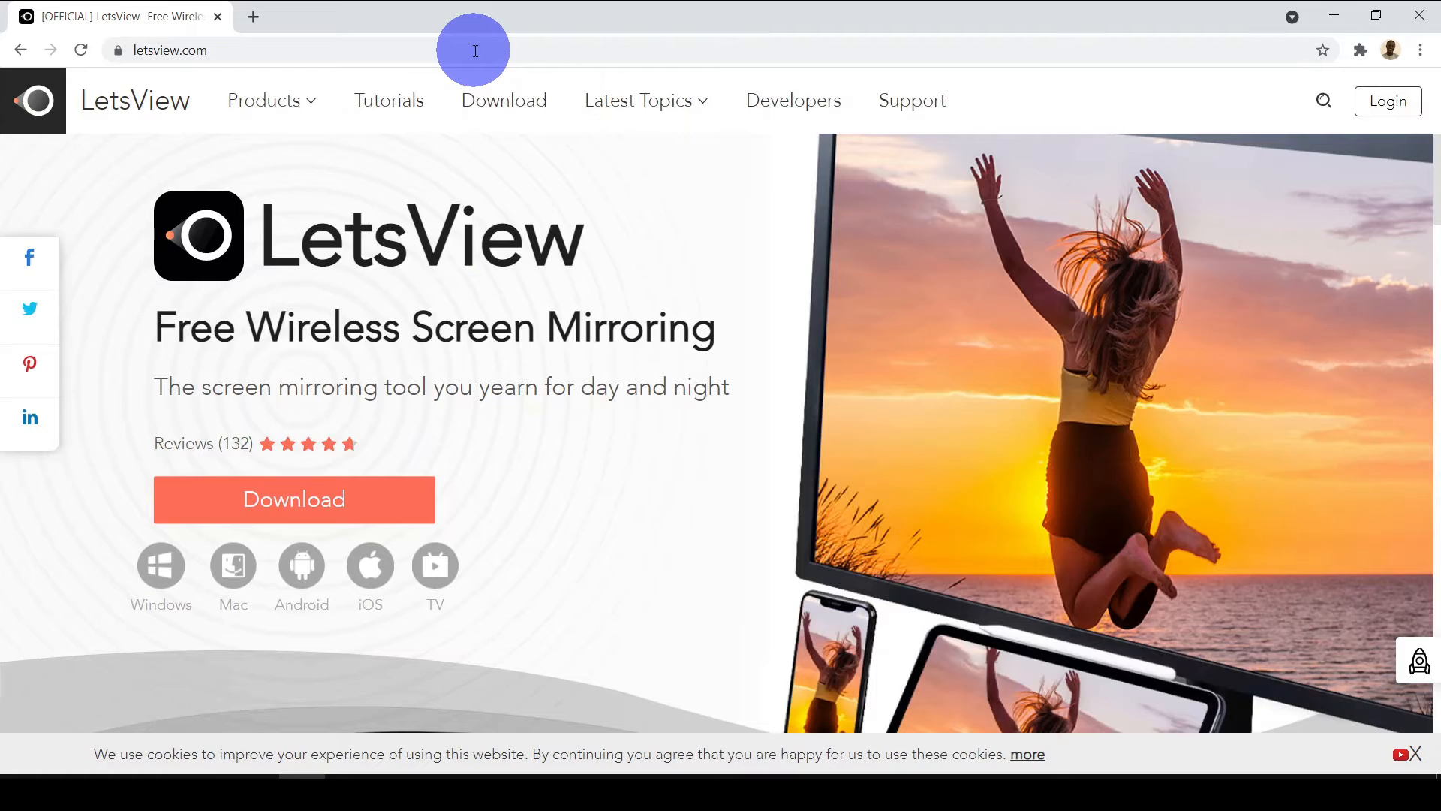
pyautogui.moveTo(494, 197)
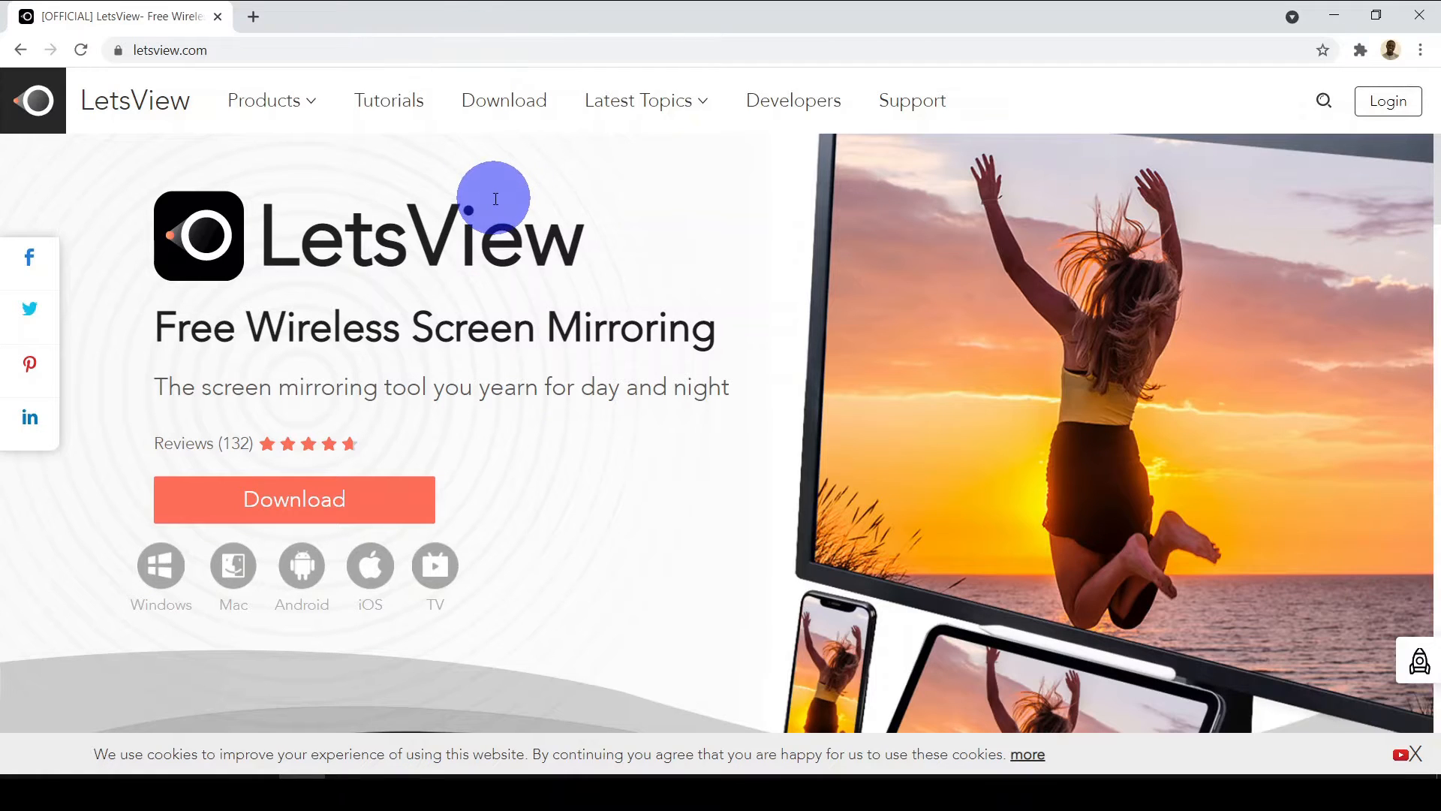
pyautogui.moveTo(511, 308)
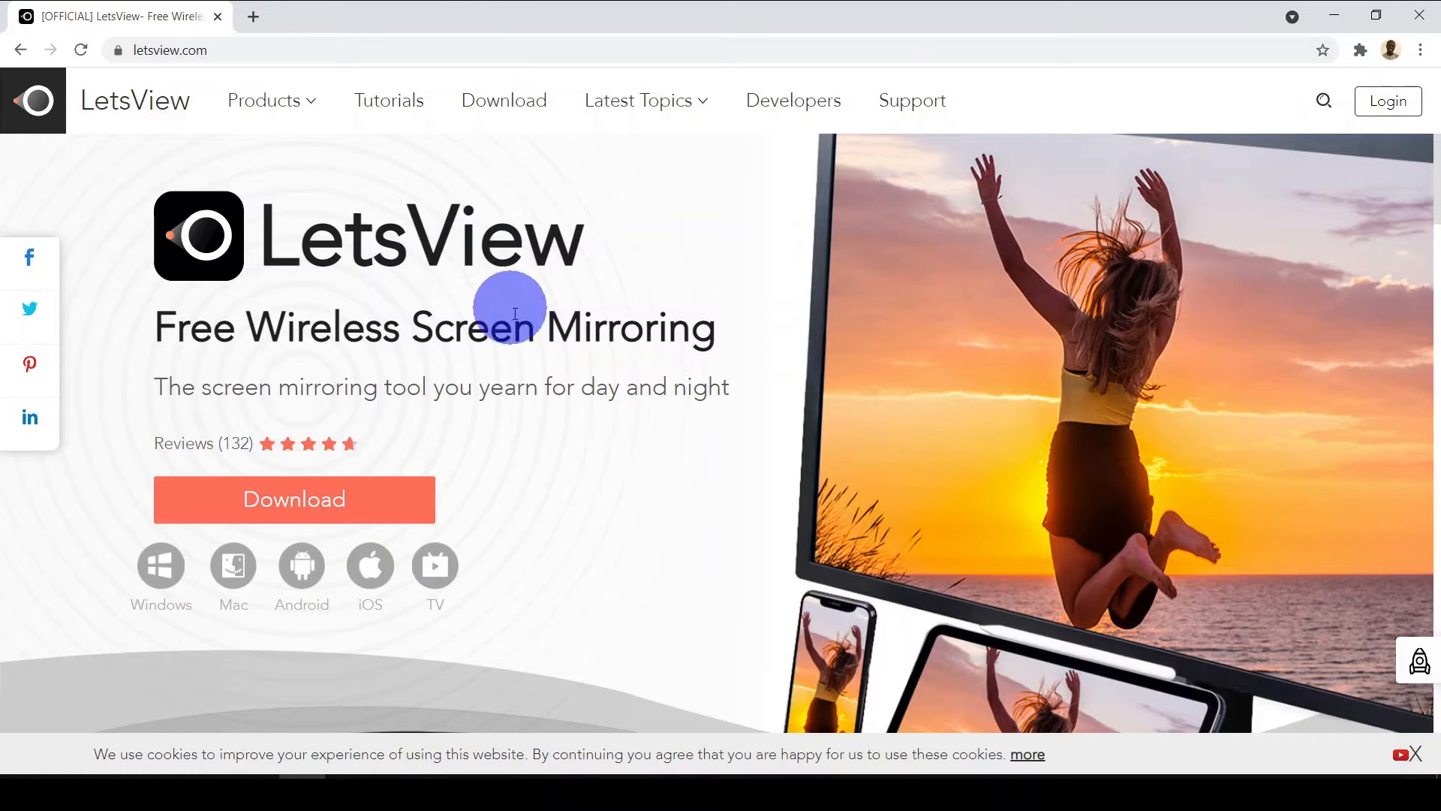
pyautogui.moveTo(554, 415)
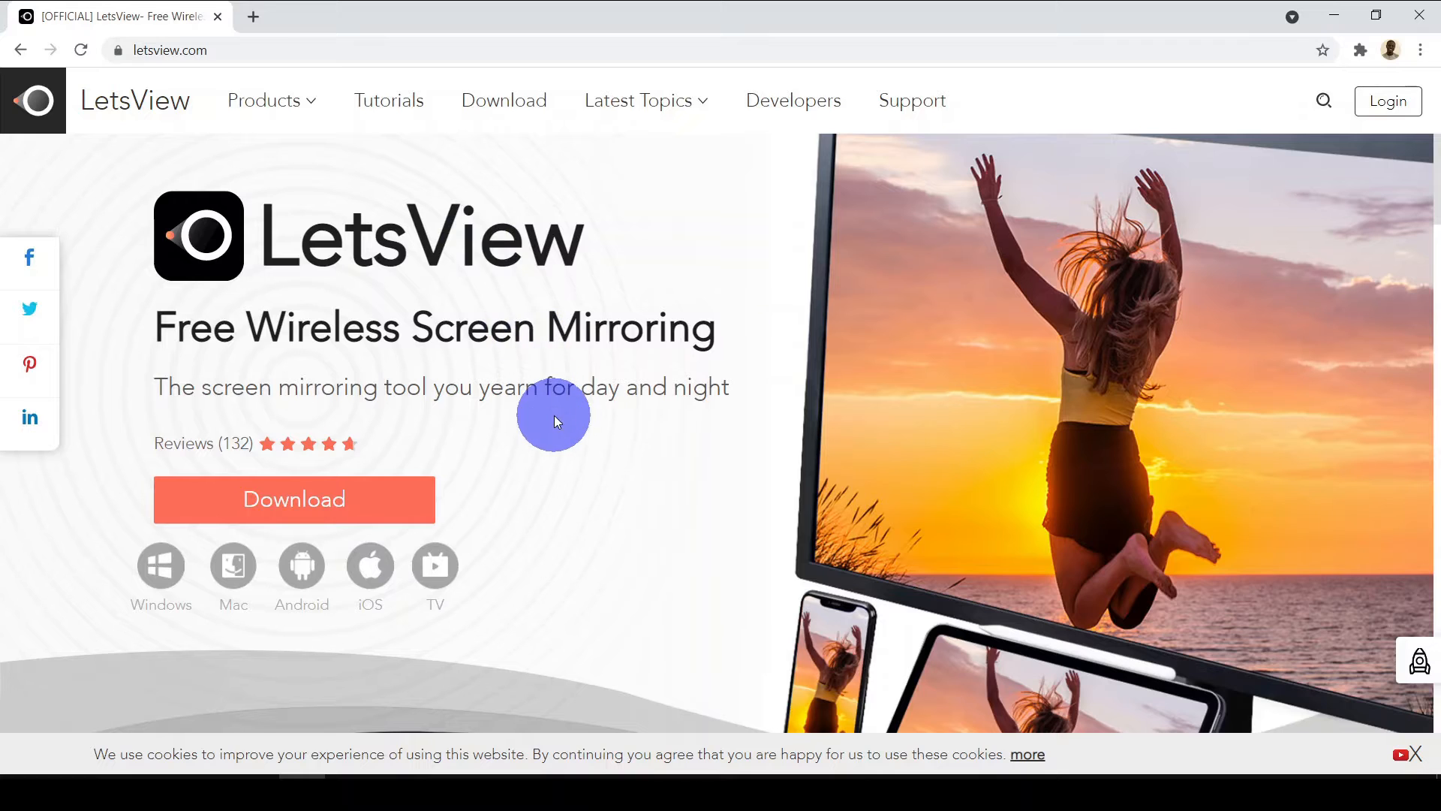
pyautogui.moveTo(340, 496)
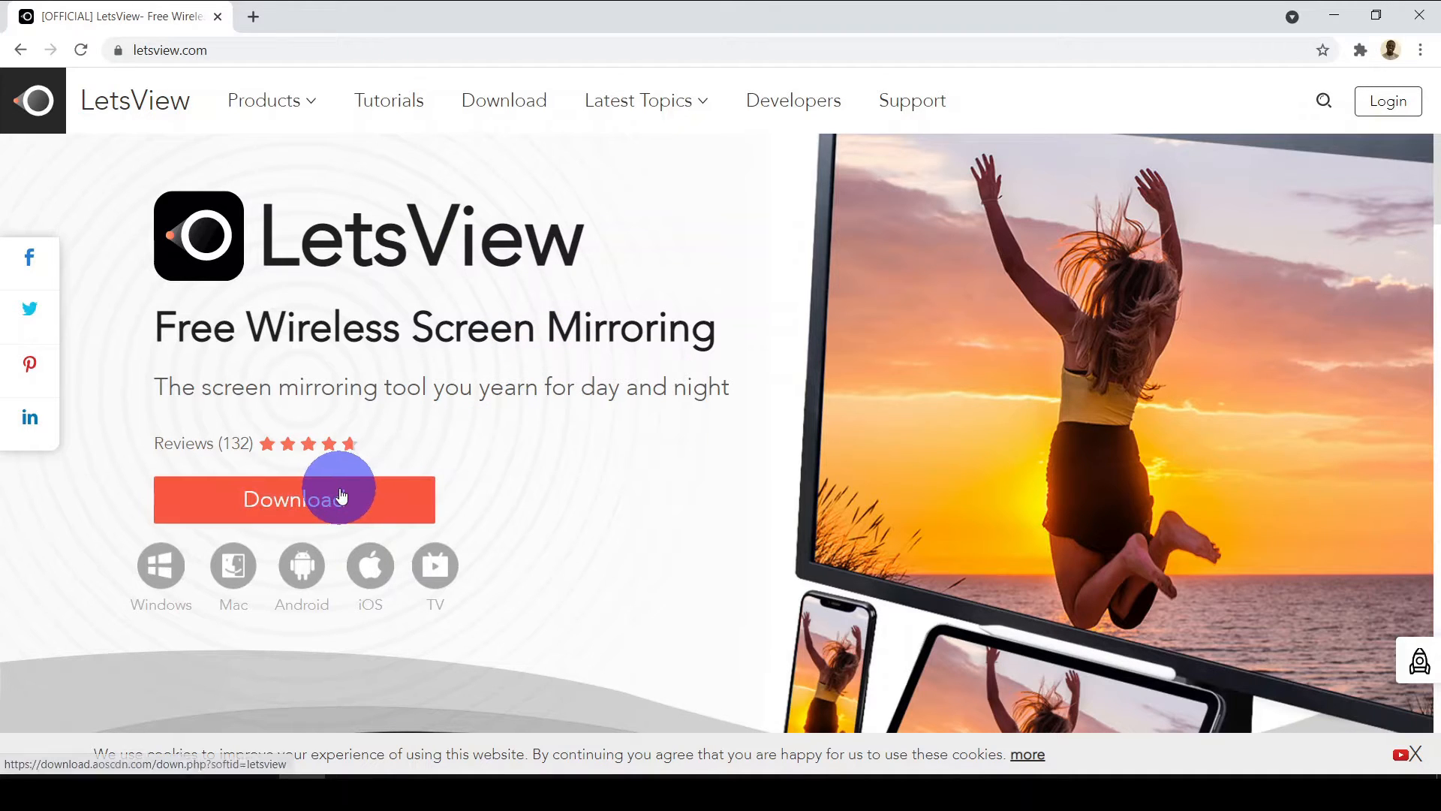
# - Download LetsView from the orange Download button on the letsview.com homepage
pyautogui.click(293, 499)
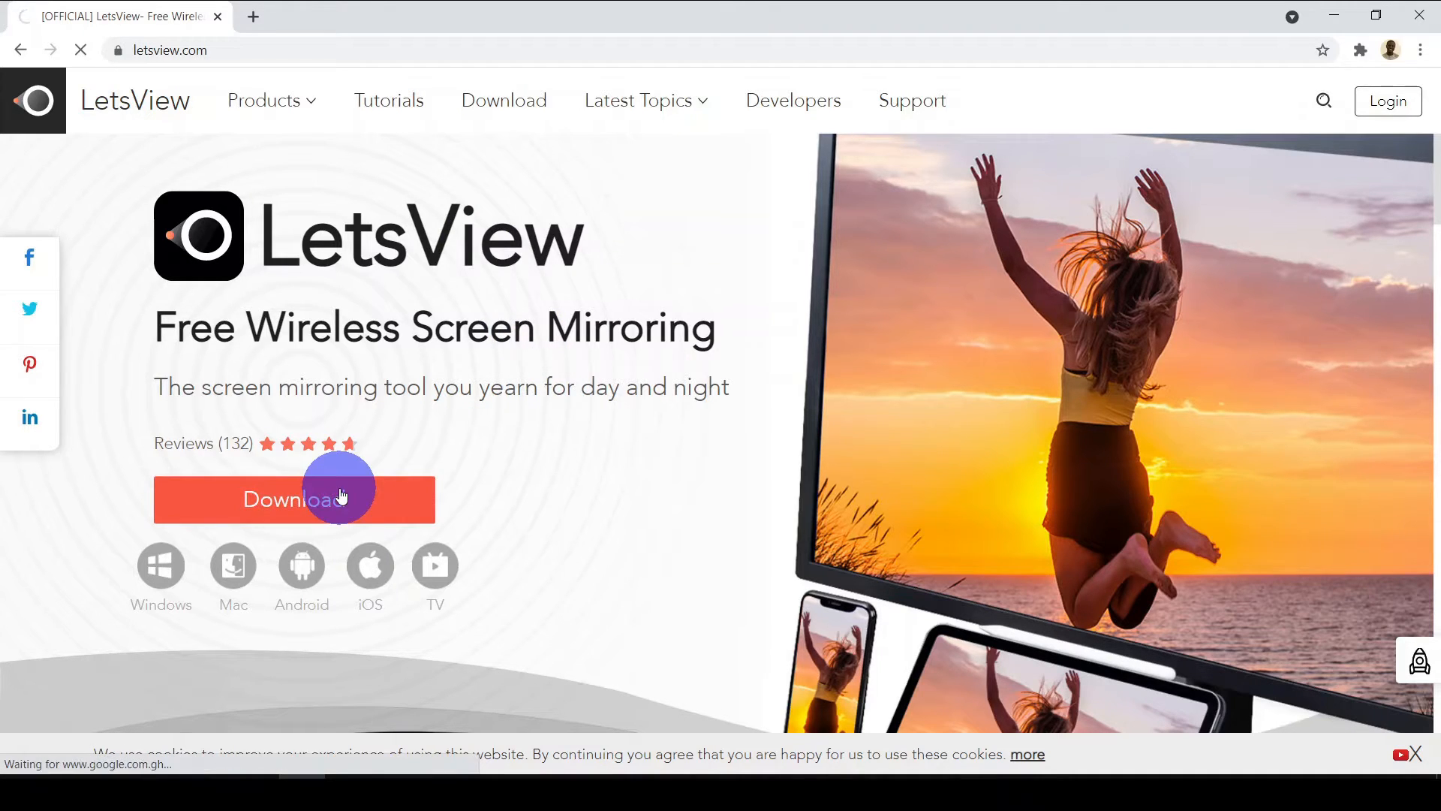